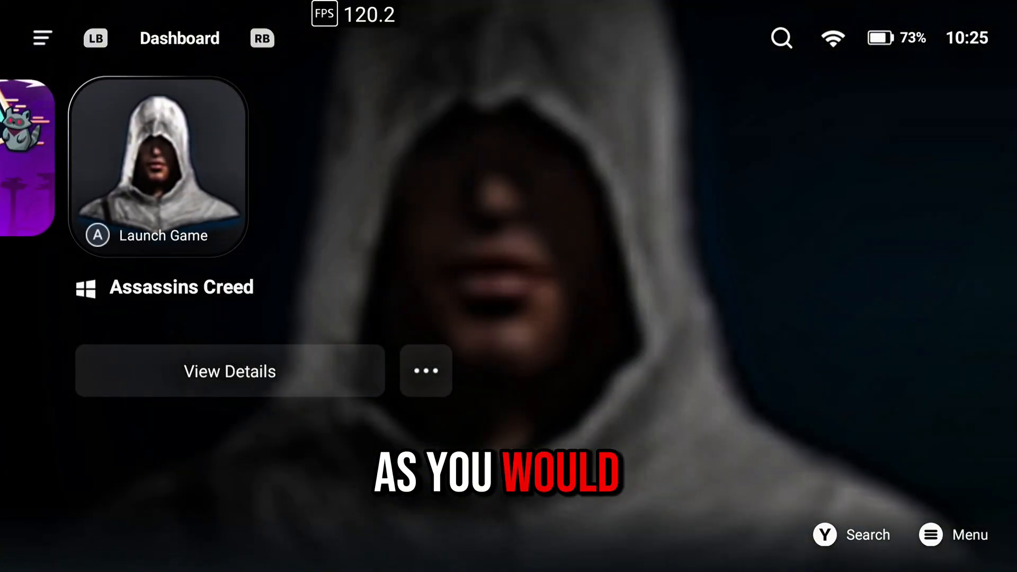
# - Reach the SteamDB site from the web search results
pyautogui.click(230, 371)
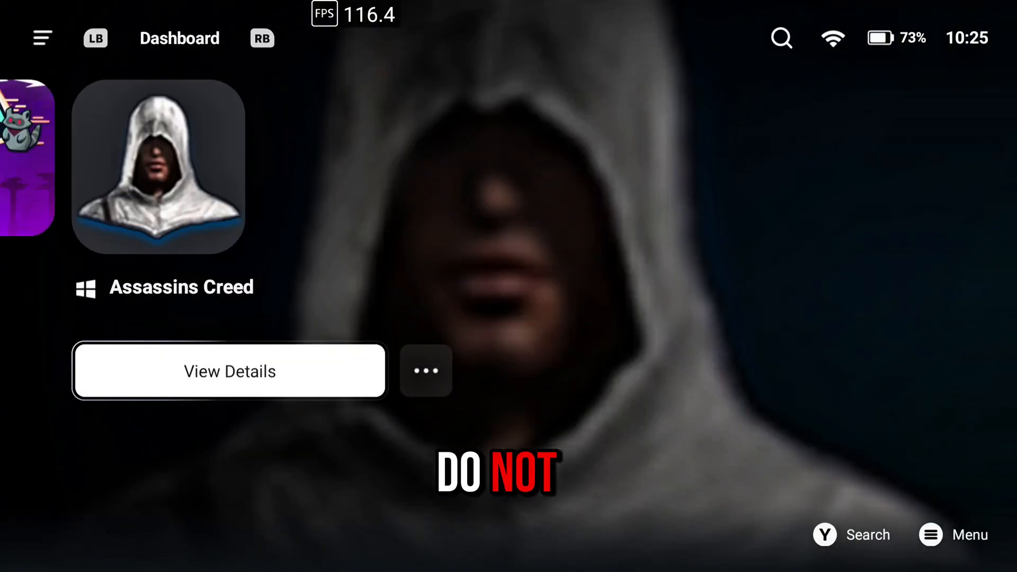
pyautogui.hscroll(-3)
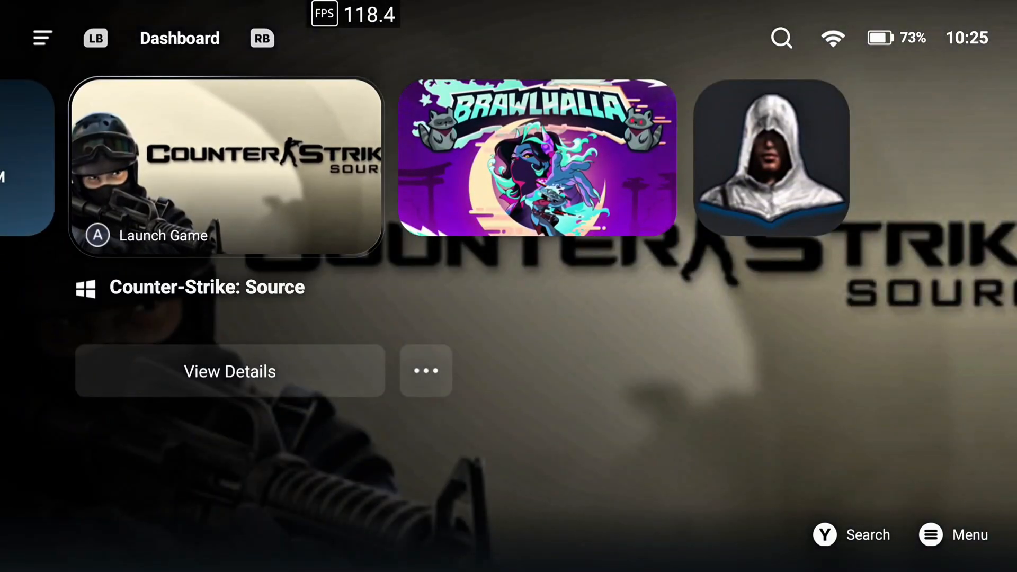
pyautogui.click(228, 371)
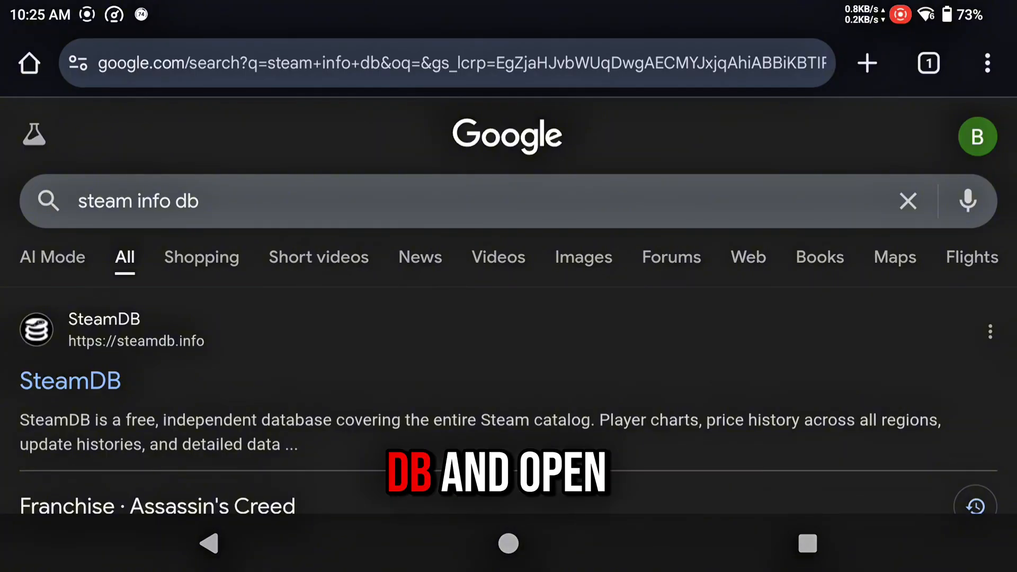
pyautogui.click(70, 380)
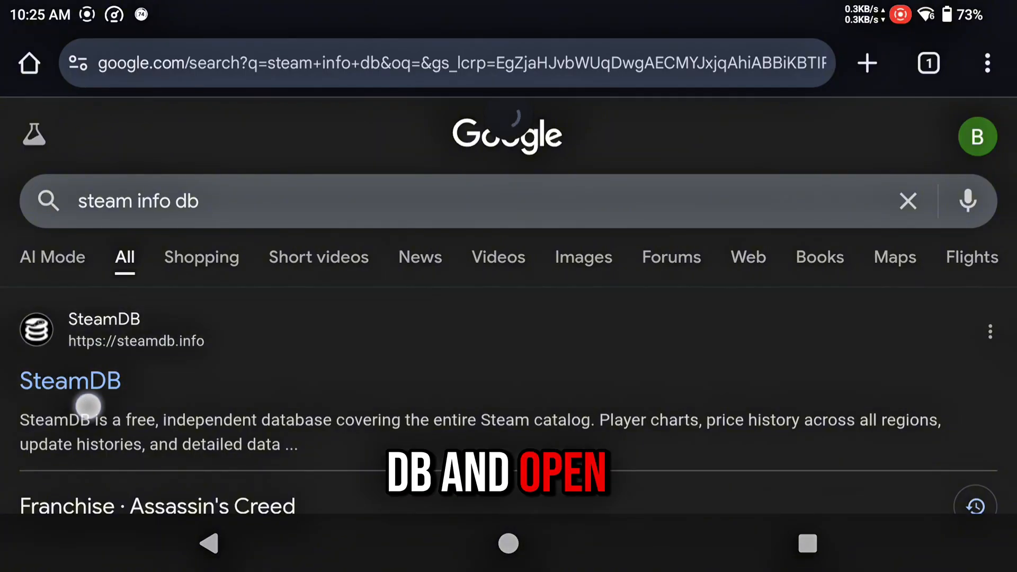
# - Search SteamDB for Counter-Strike: Source and bring up its metadata with App ID 240
pyautogui.click(70, 380)
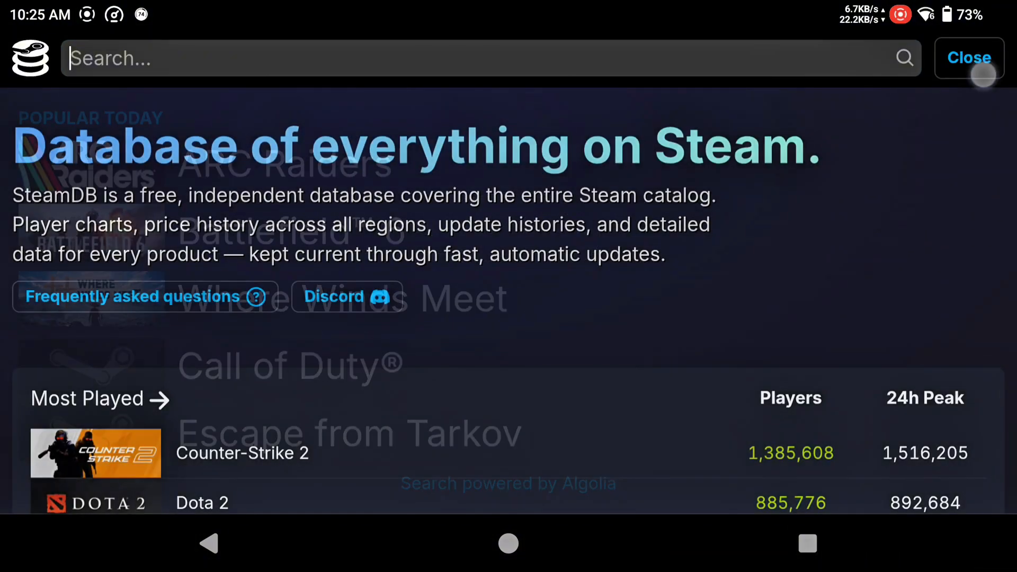
pyautogui.write('Co')
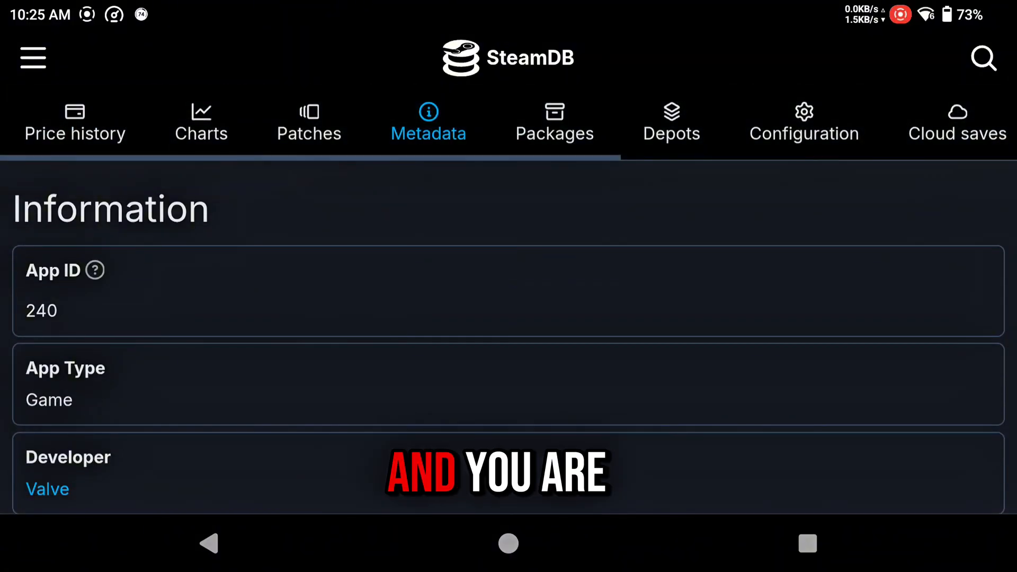
pyautogui.scroll(-3)
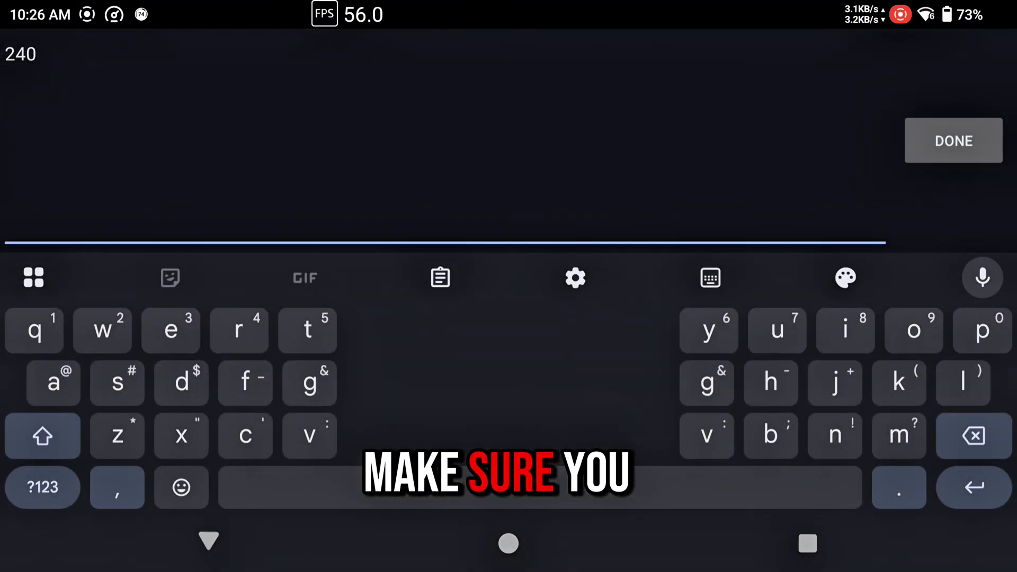
# - Rename the game file to Counter-Strike Source.iso
pyautogui.click(952, 141)
pyautogui.write('Counter-Strike Source.iso')
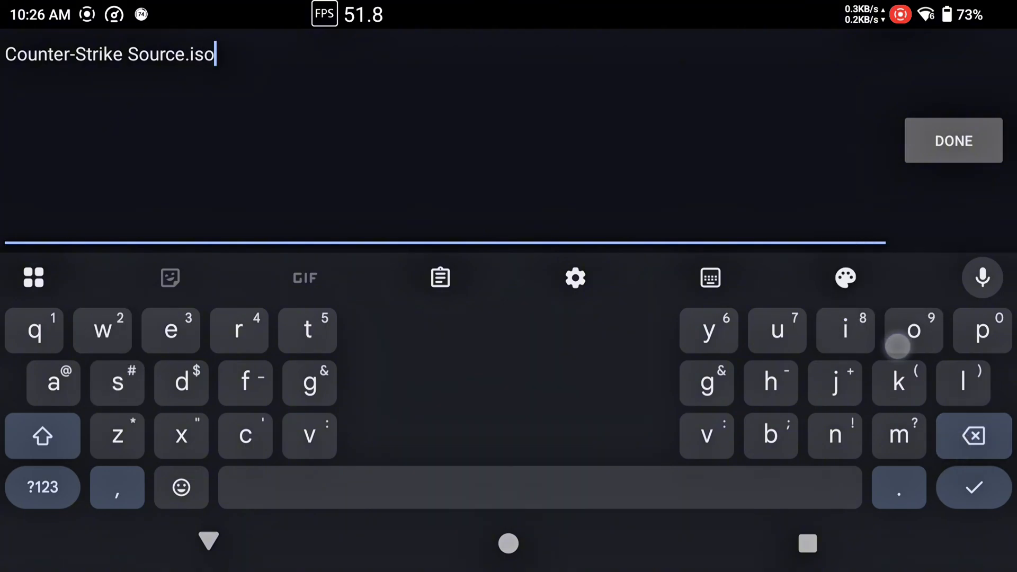
pyautogui.click(953, 141)
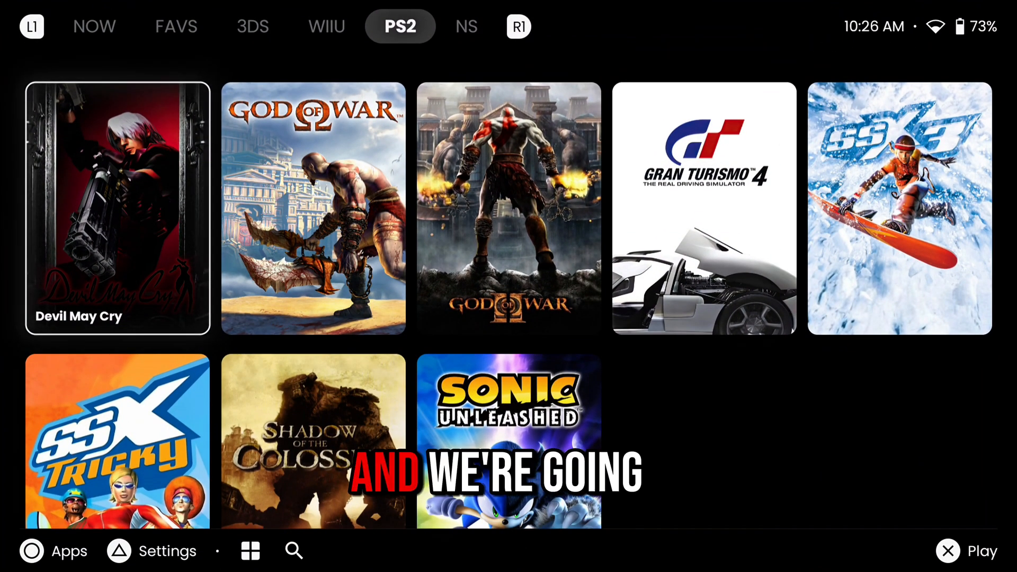
# - Add a new platform in Beacon's settings with platform type Windows
pyautogui.click(167, 551)
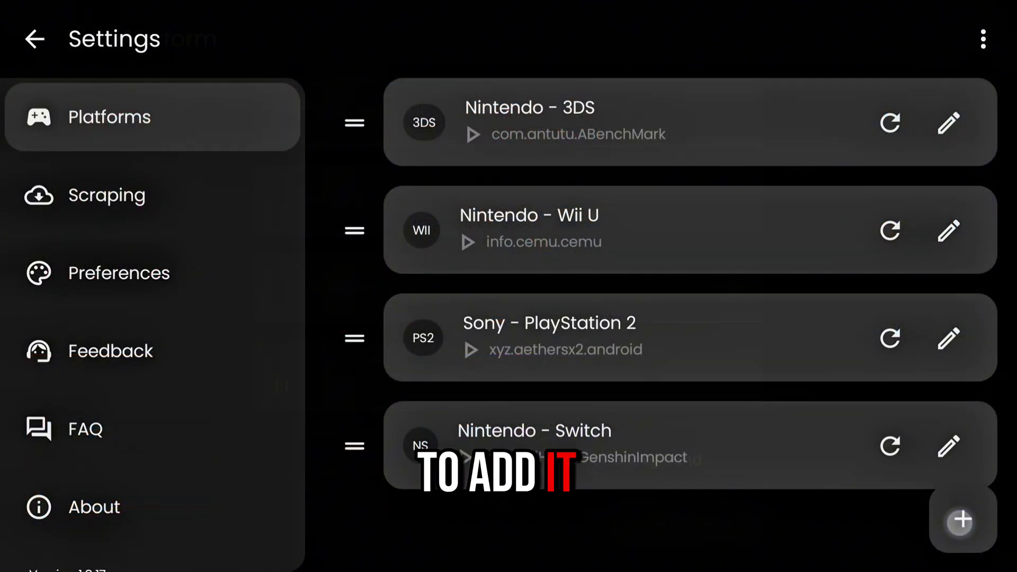
pyautogui.click(961, 519)
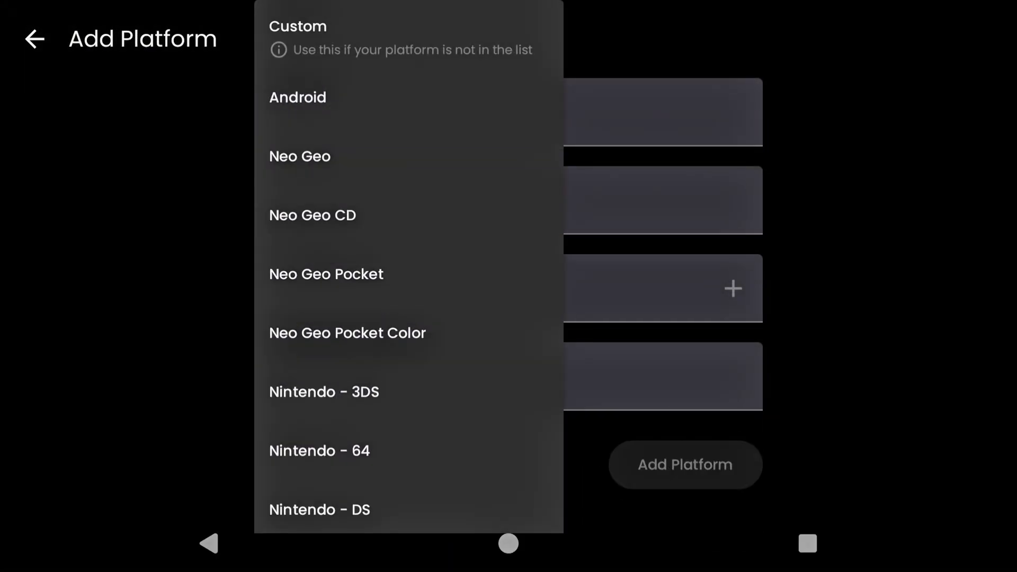
pyautogui.scroll(-3)
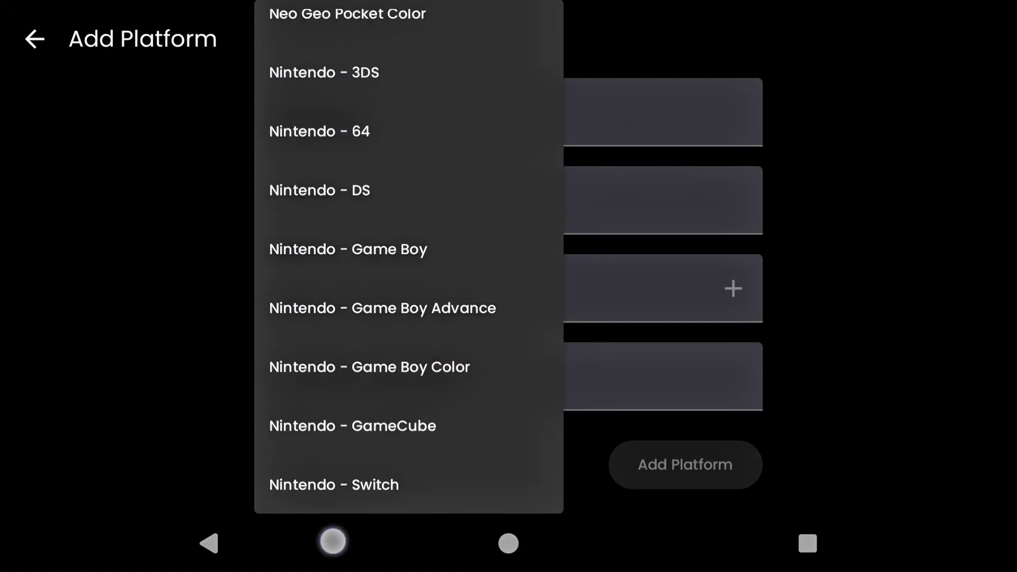
pyautogui.scroll(-3)
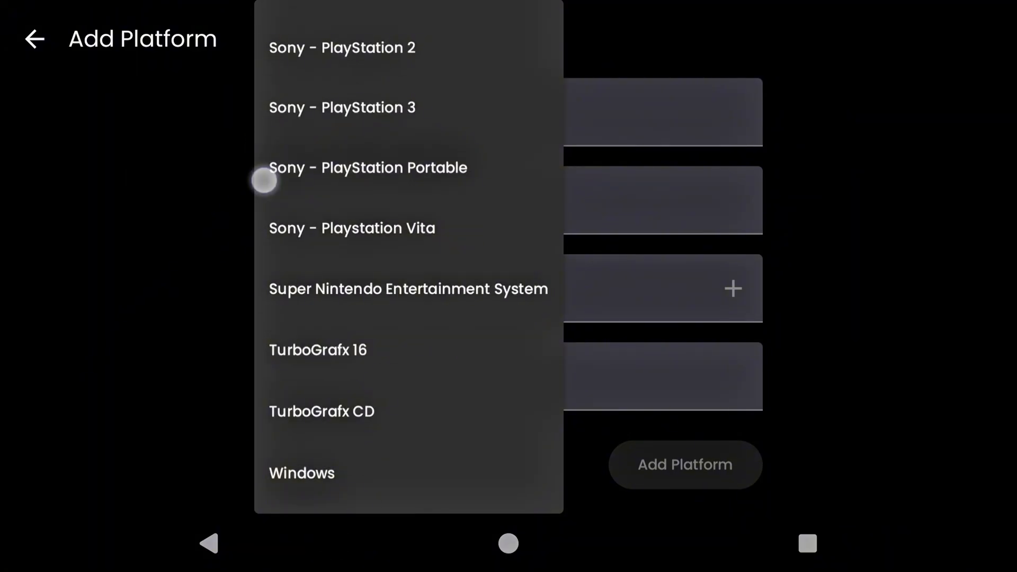
pyautogui.click(301, 473)
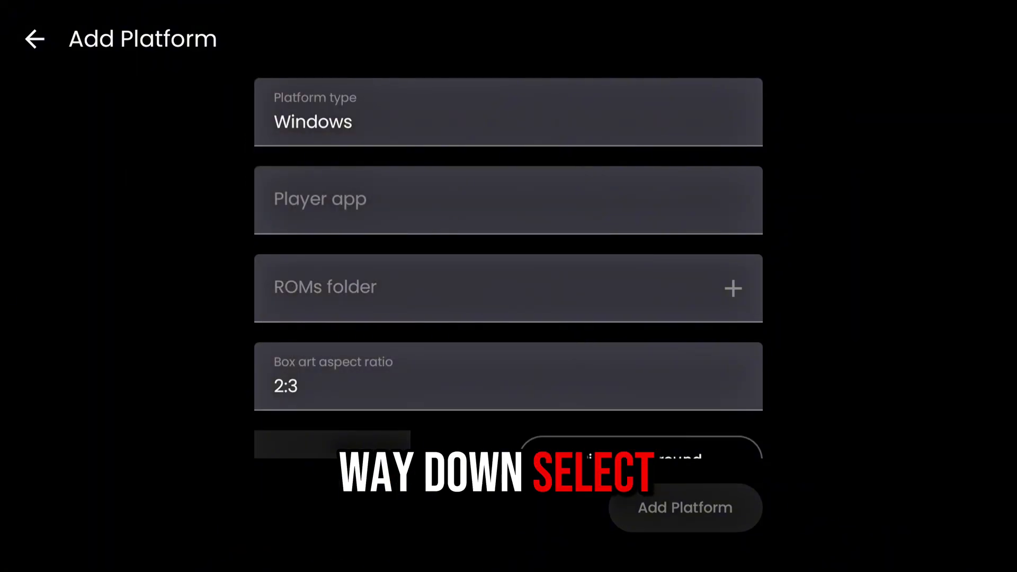
# - Choose GameHub Lite as the player app for the Windows platform
pyautogui.click(508, 200)
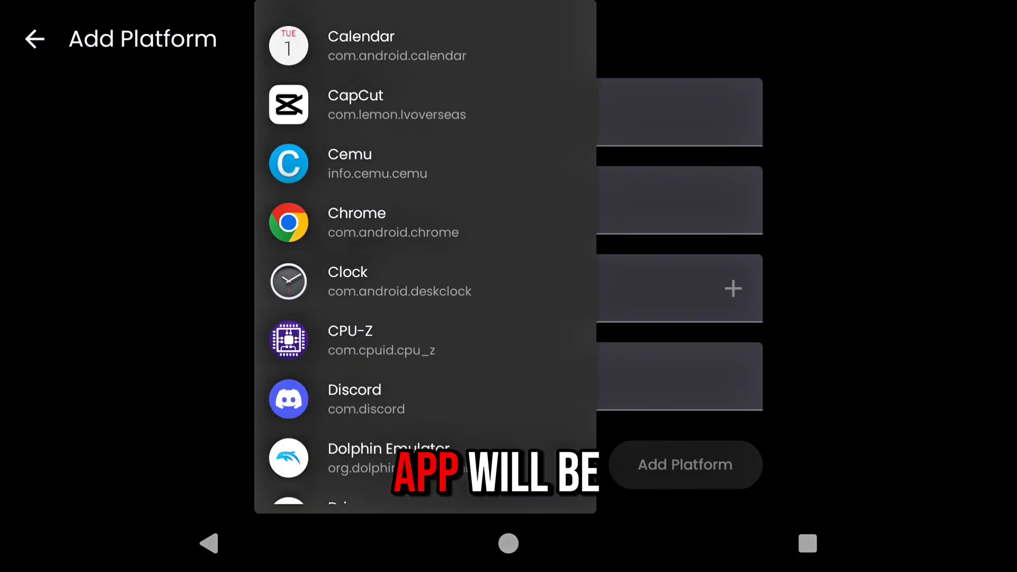
pyautogui.scroll(-3)
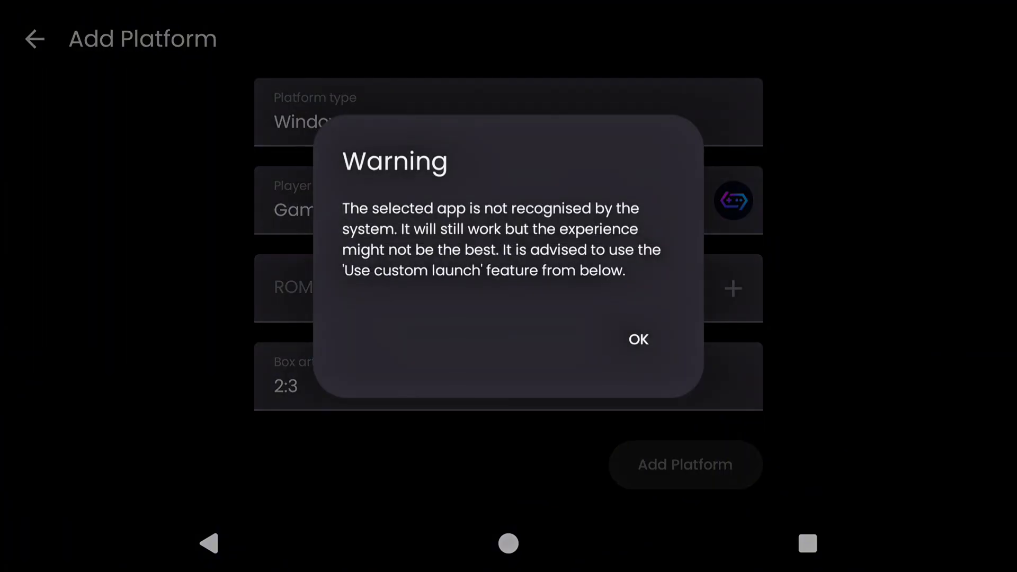
# - Dismiss the app warning and enable 'Use custom launch' under the platform's Advanced settings
pyautogui.click(638, 341)
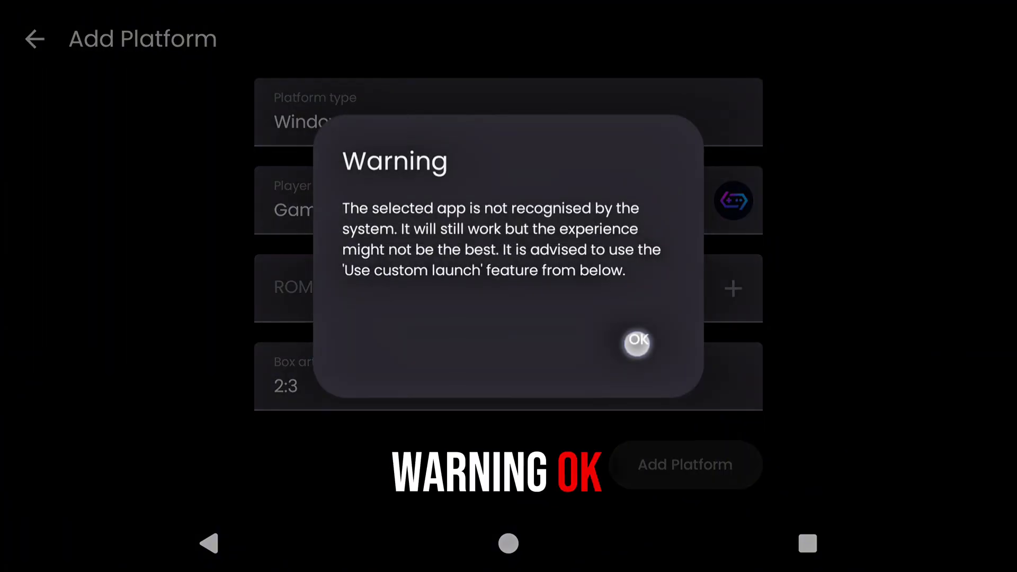
pyautogui.click(637, 342)
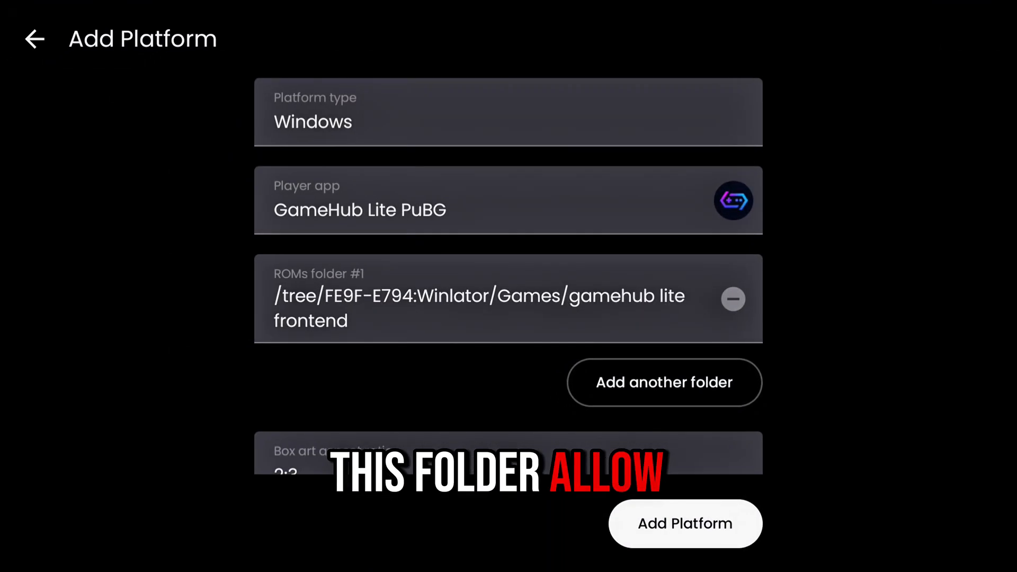
pyautogui.scroll(-3)
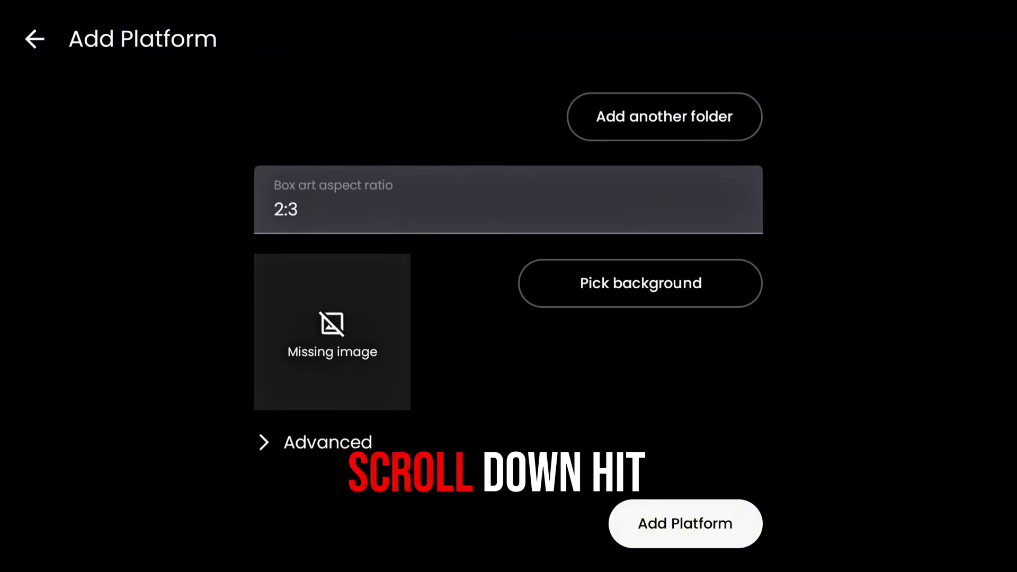
pyautogui.scroll(-3)
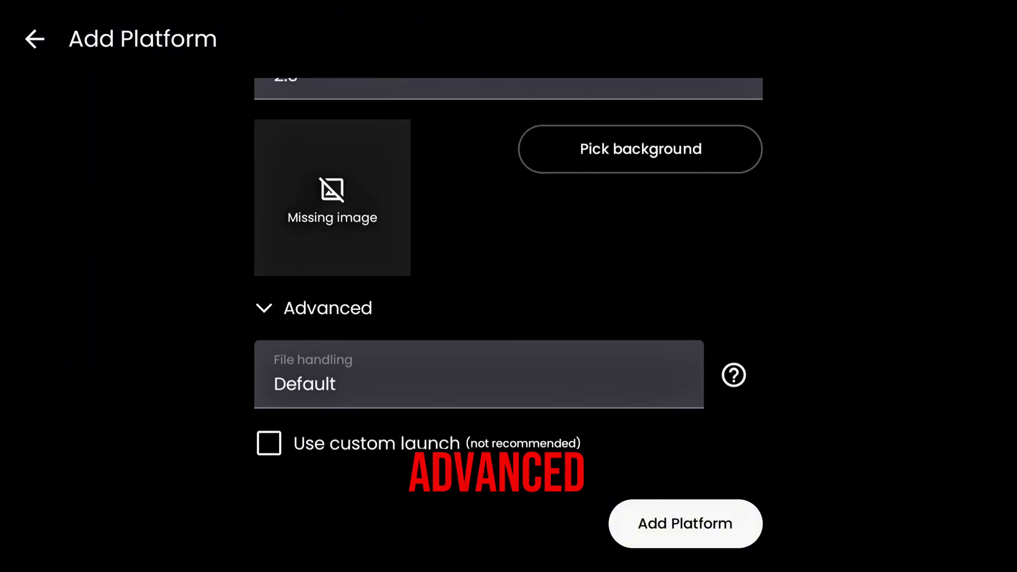
pyautogui.click(268, 443)
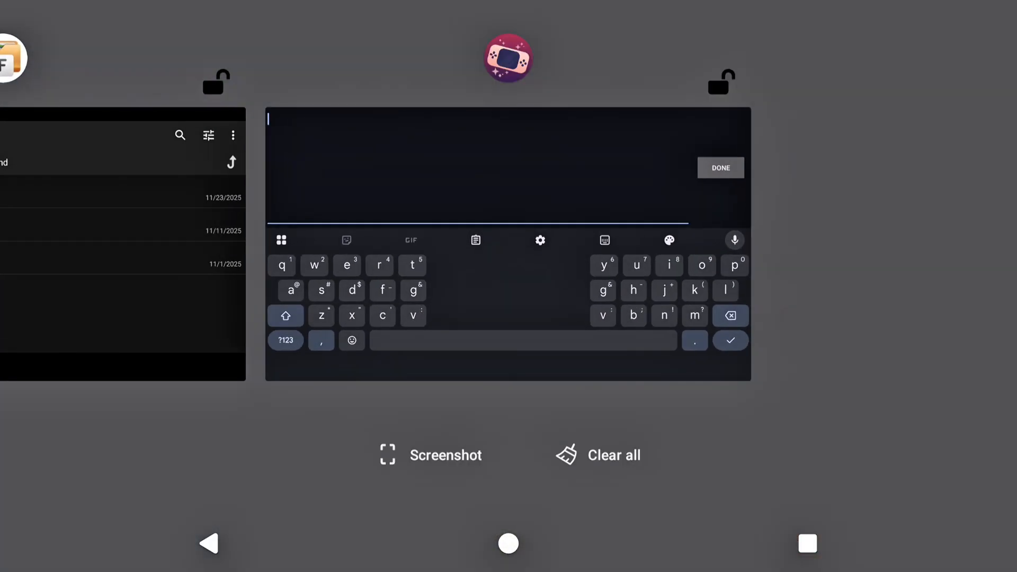
# - Copy the PUBG am launch line from 'beacon instructions for gamehub lite.txt'
pyautogui.click(719, 168)
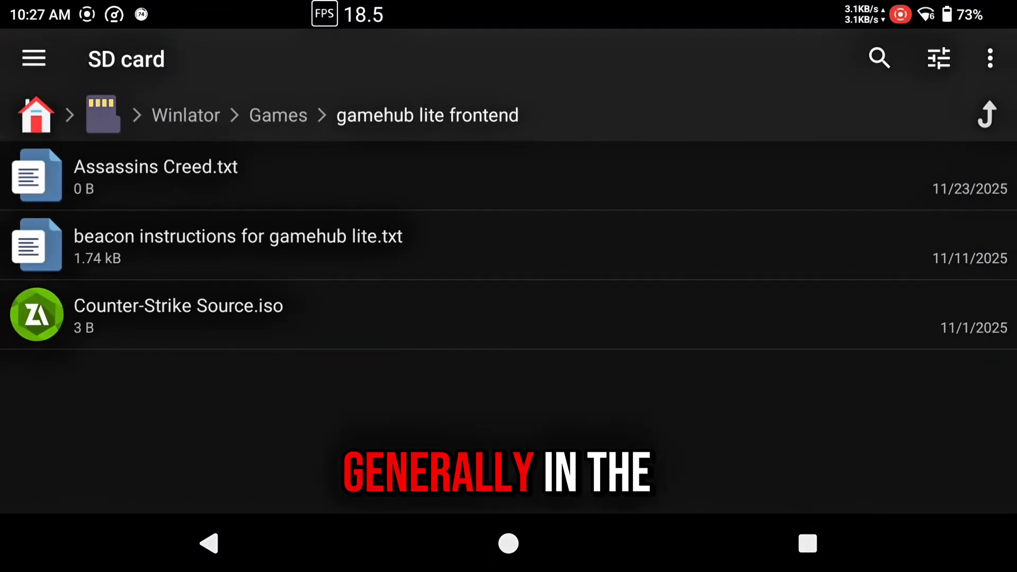
pyautogui.click(236, 244)
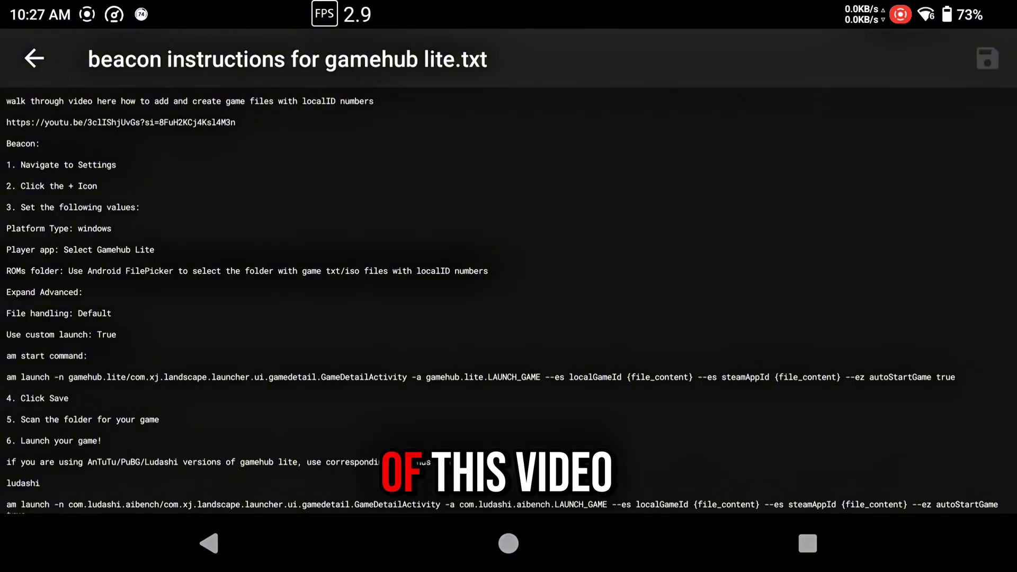
pyautogui.scroll(-3)
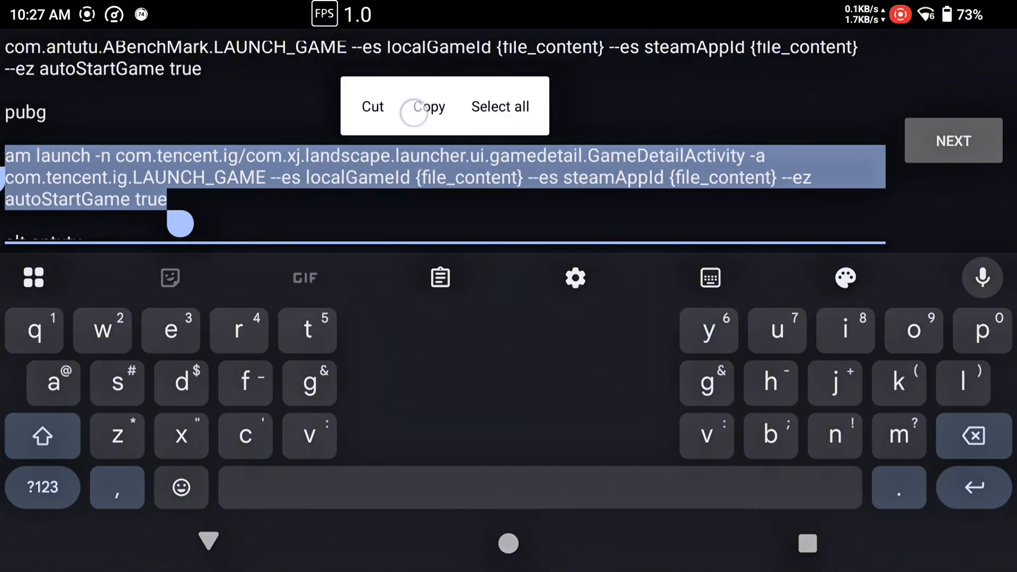
pyautogui.click(428, 106)
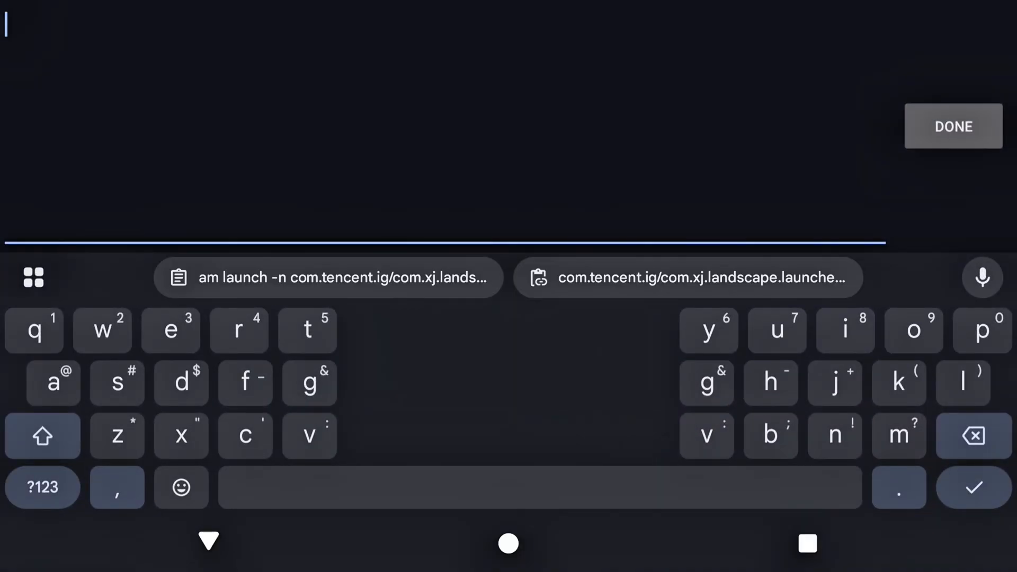
# - Paste the launch command, then start Counter-Strike: Source from the WIN tab through GameHub Lite
pyautogui.click(6, 25)
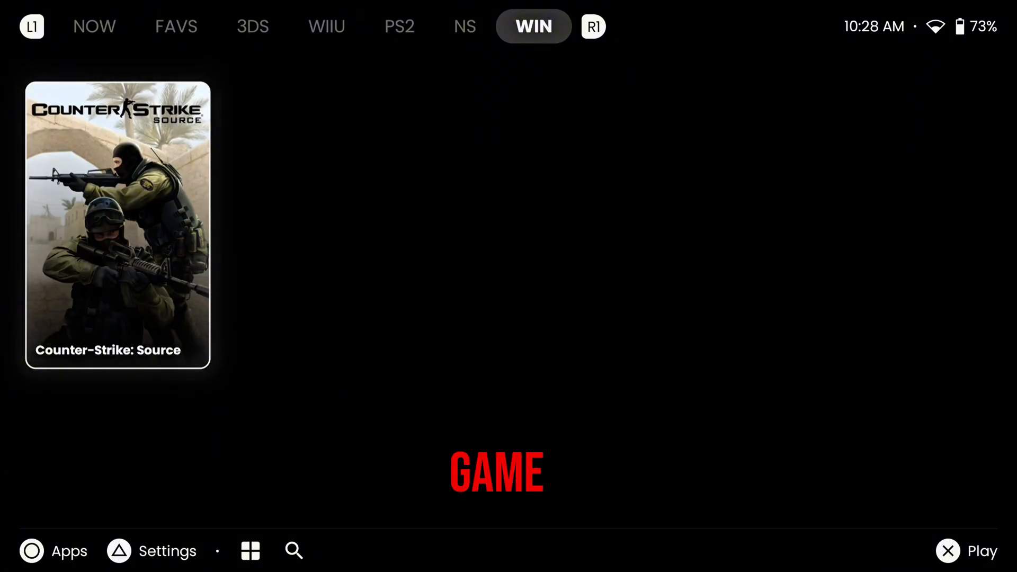
pyautogui.click(118, 224)
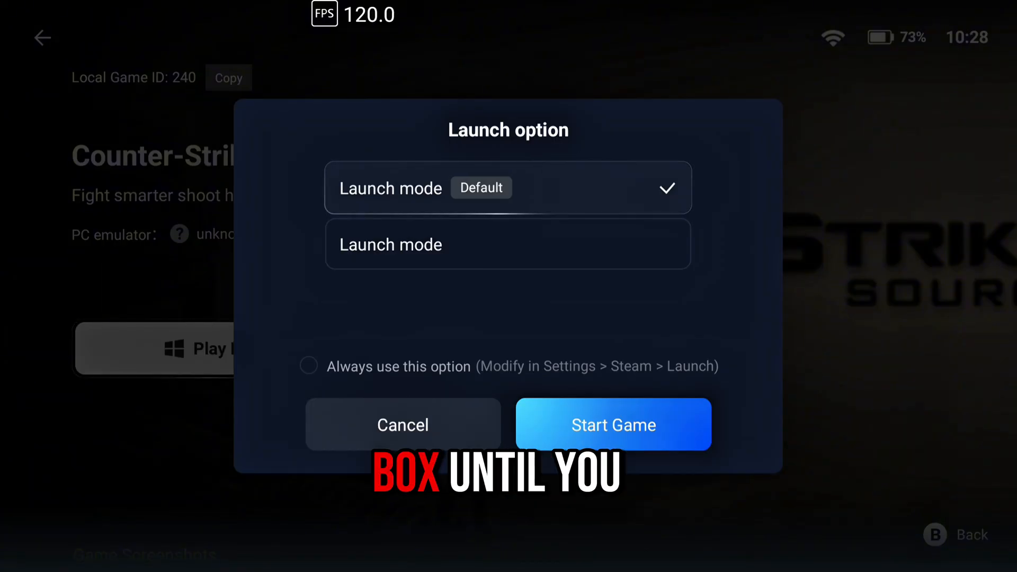
pyautogui.click(308, 365)
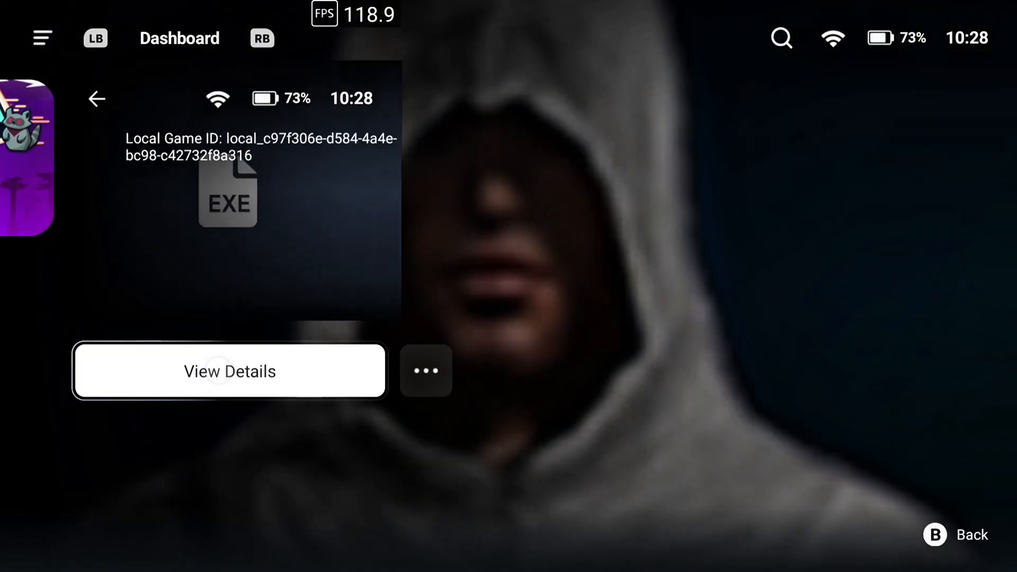
# - Copy Assassins Creed's Local Game ID from its GameHub Lite details
pyautogui.click(229, 371)
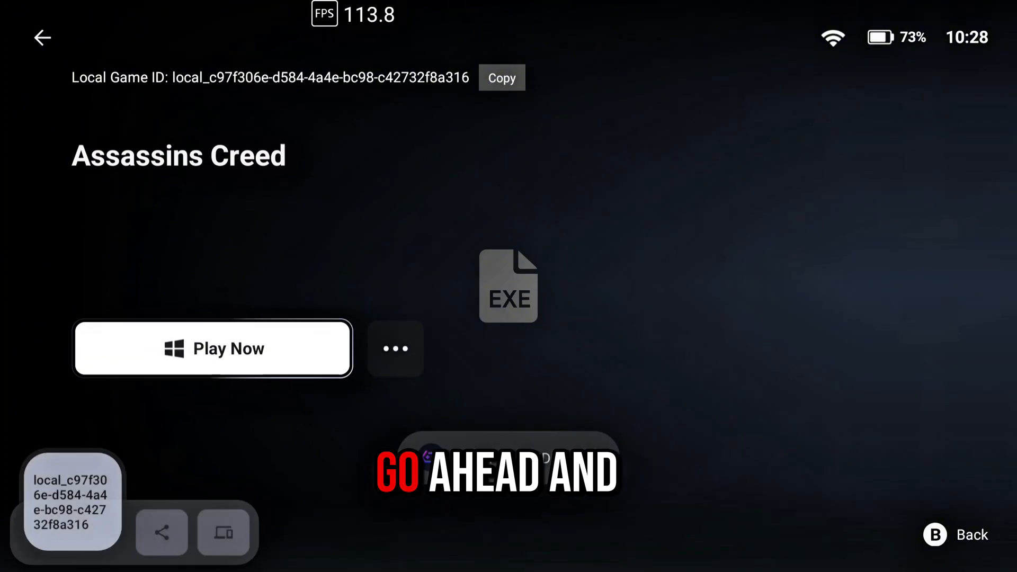
pyautogui.click(501, 77)
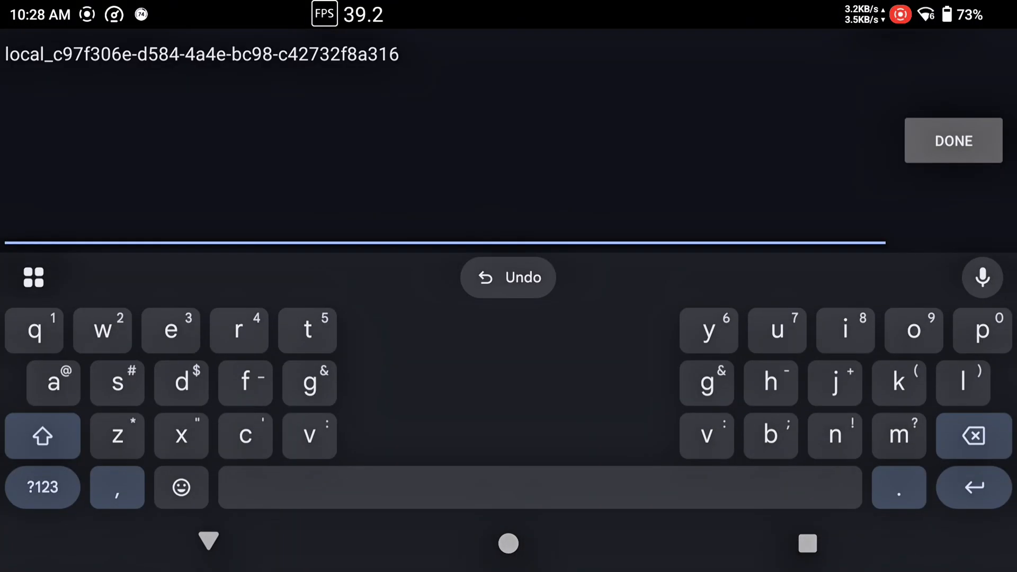
# - Save the ID into Assassins Creed.txt and rename the file with a new extension
pyautogui.click(954, 141)
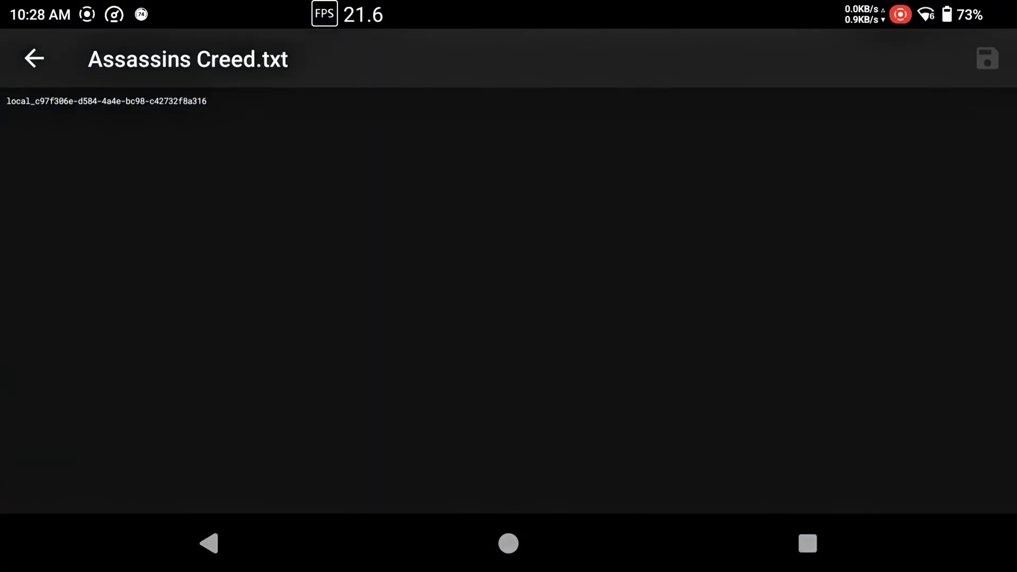
pyautogui.click(34, 58)
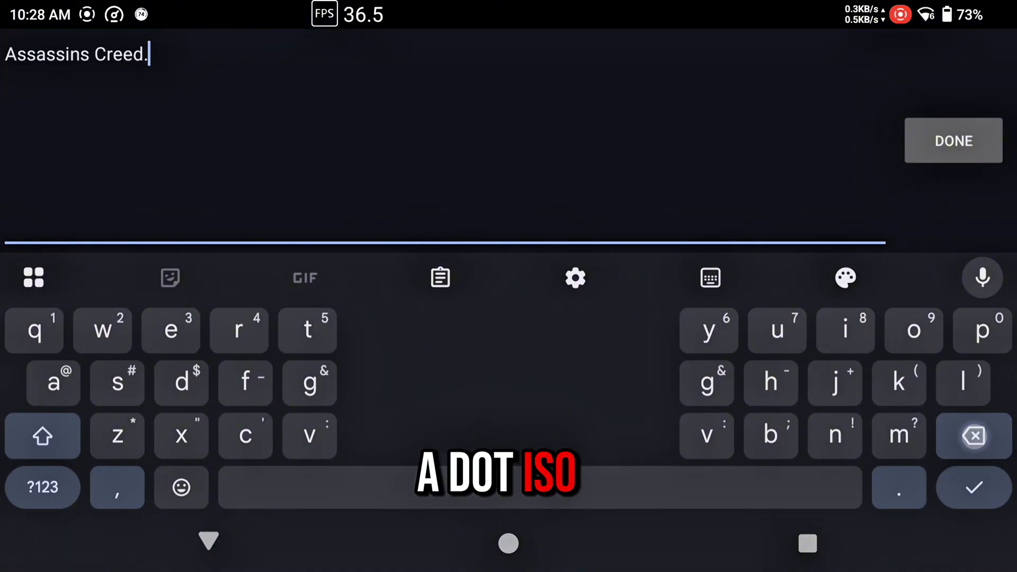
pyautogui.write('is')
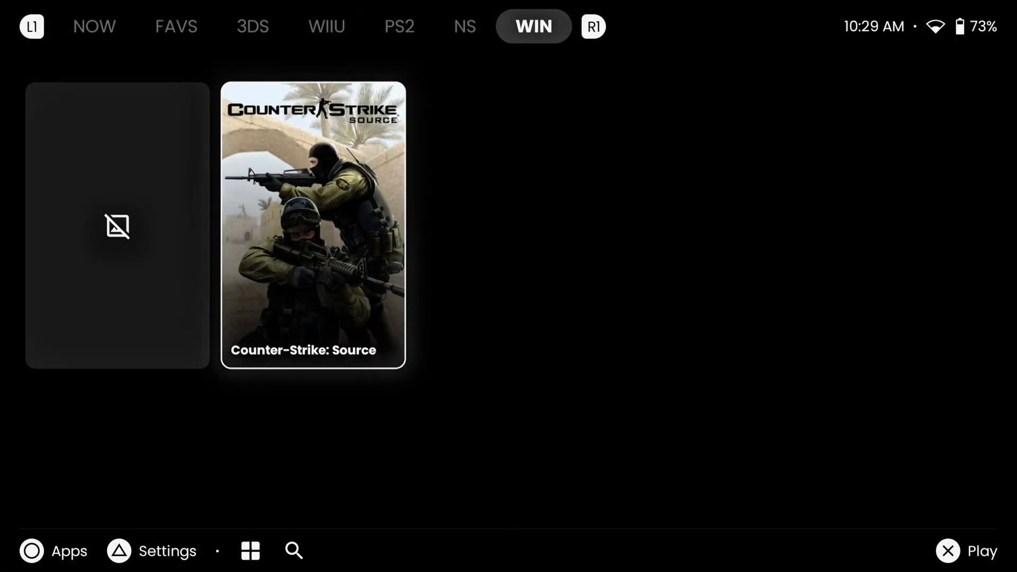
# - Select the new Assassins Creed tile in Beacon's WIN library
pyautogui.click(117, 226)
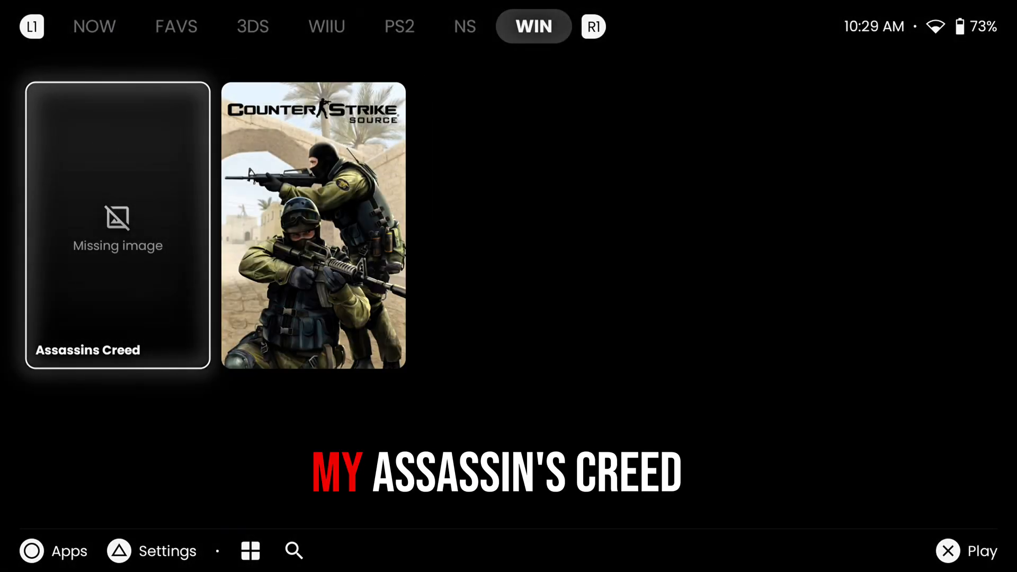